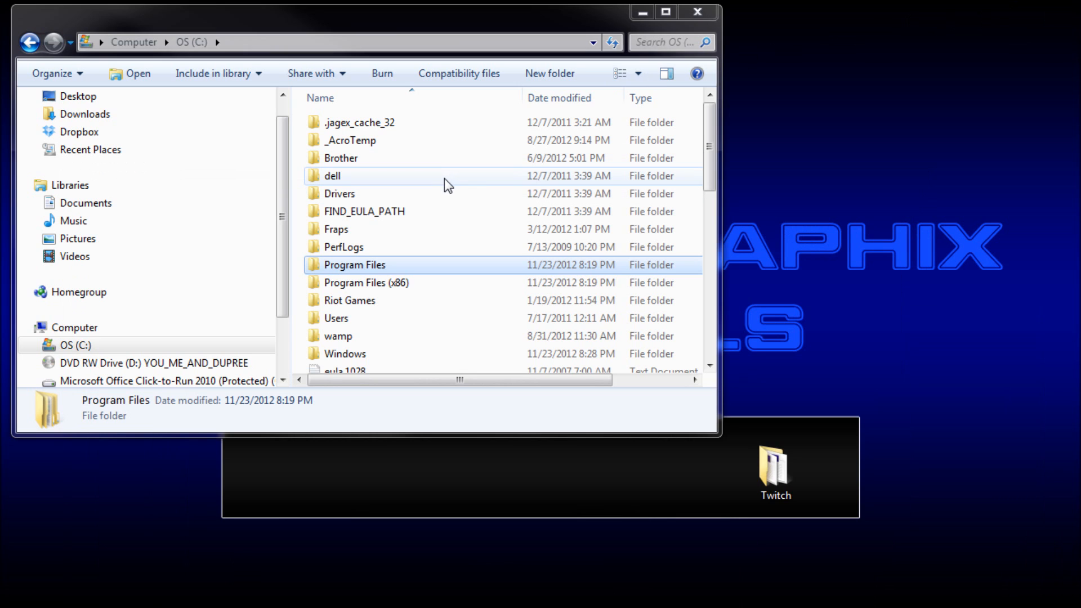
mouse_move(405, 183)
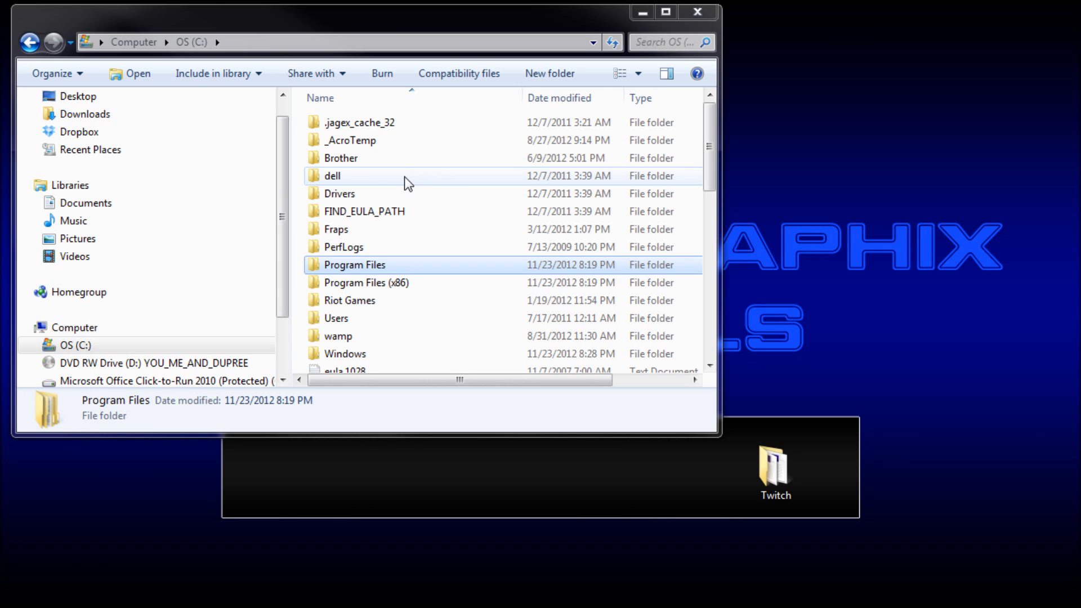
Step: Browse Program Files > Adobe > Adobe After Effects CS6 toward the Presets folder
double_click(354, 264)
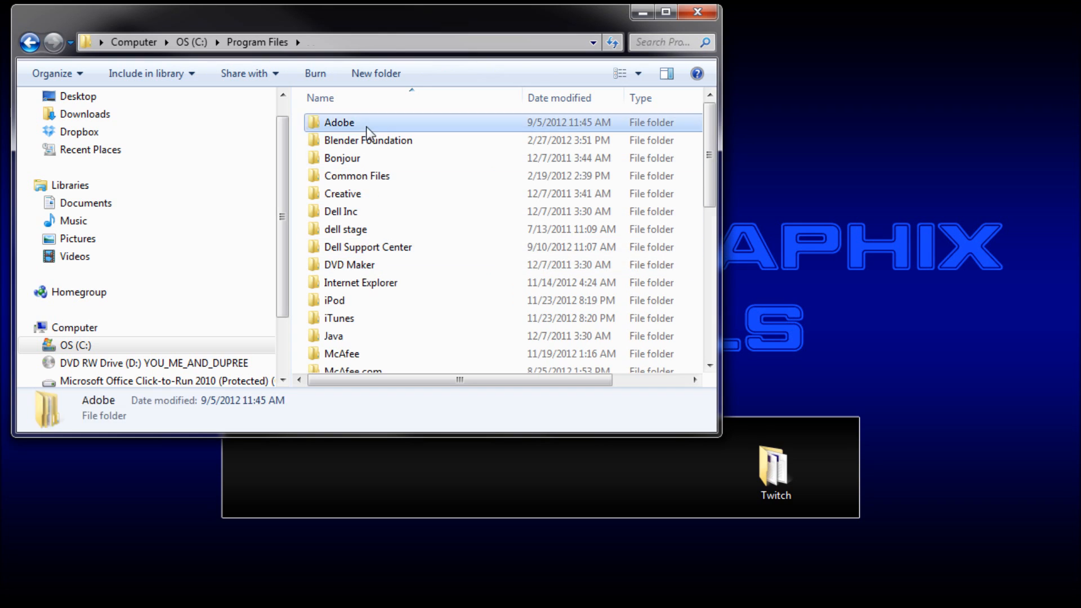
double_click(339, 123)
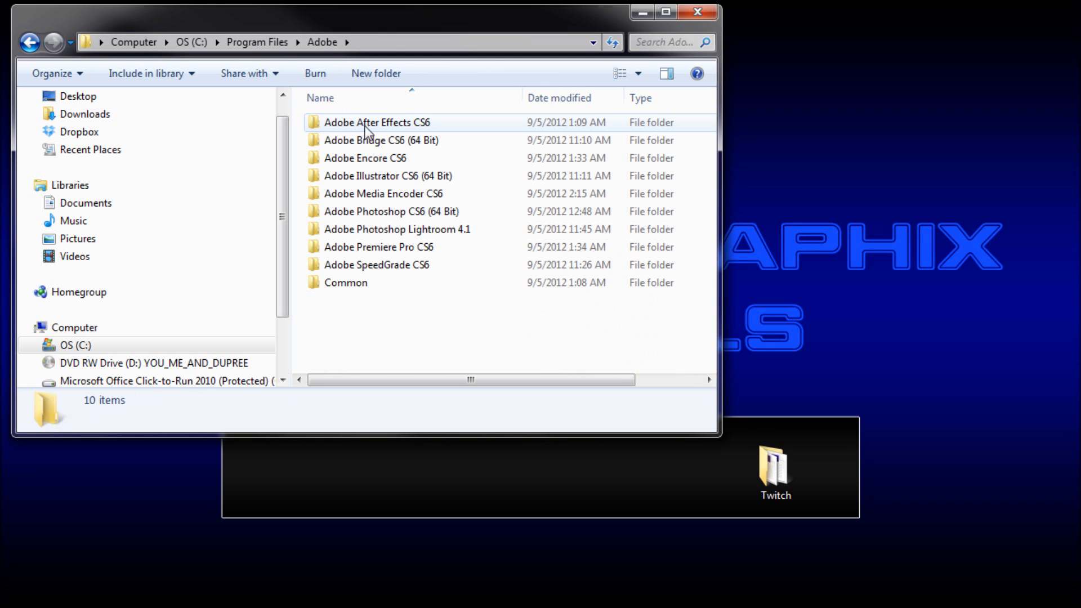
double_click(369, 123)
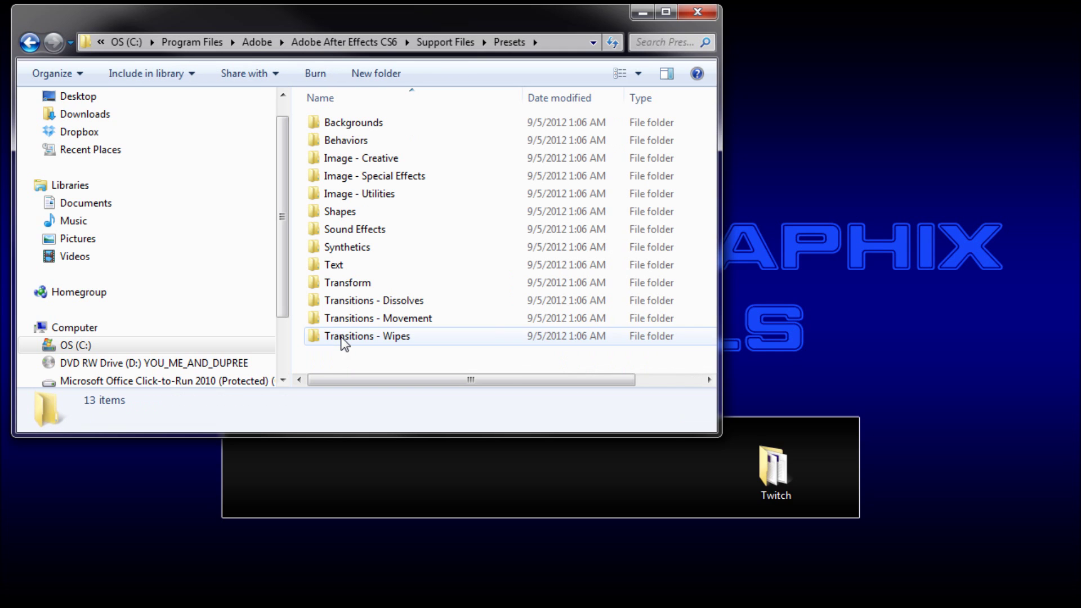
Step: Check the Twitch folder's presets, then move it into Presets with administrator permission
click(418, 360)
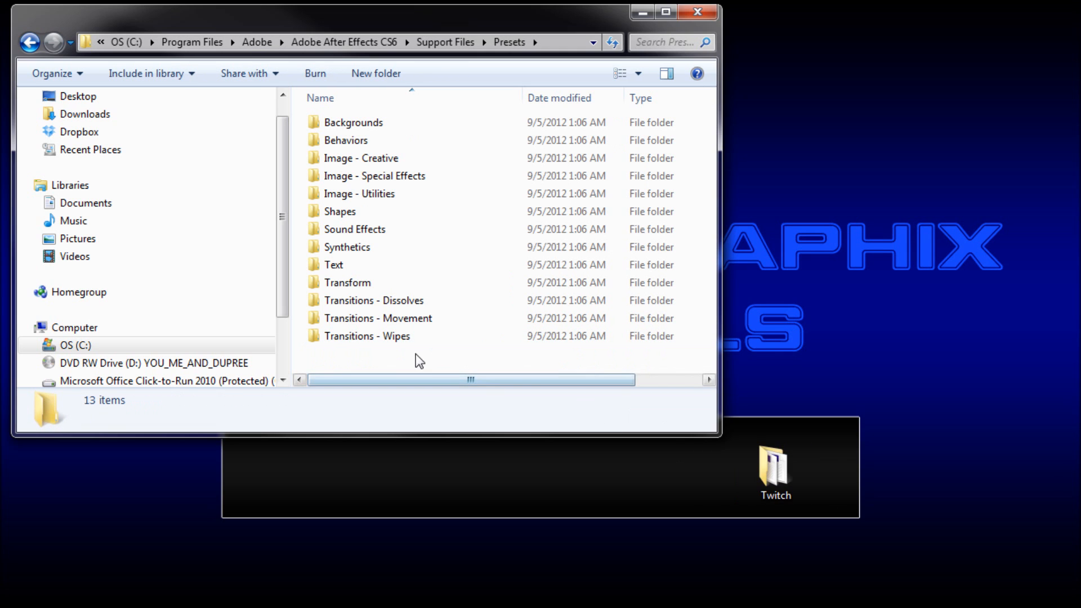
mouse_move(746, 477)
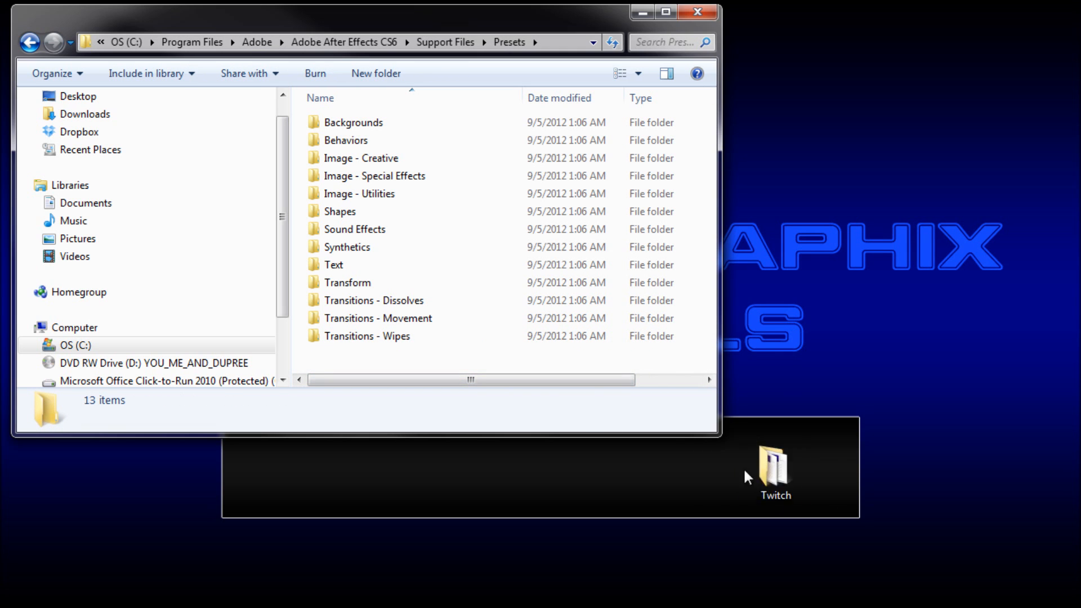
double_click(776, 469)
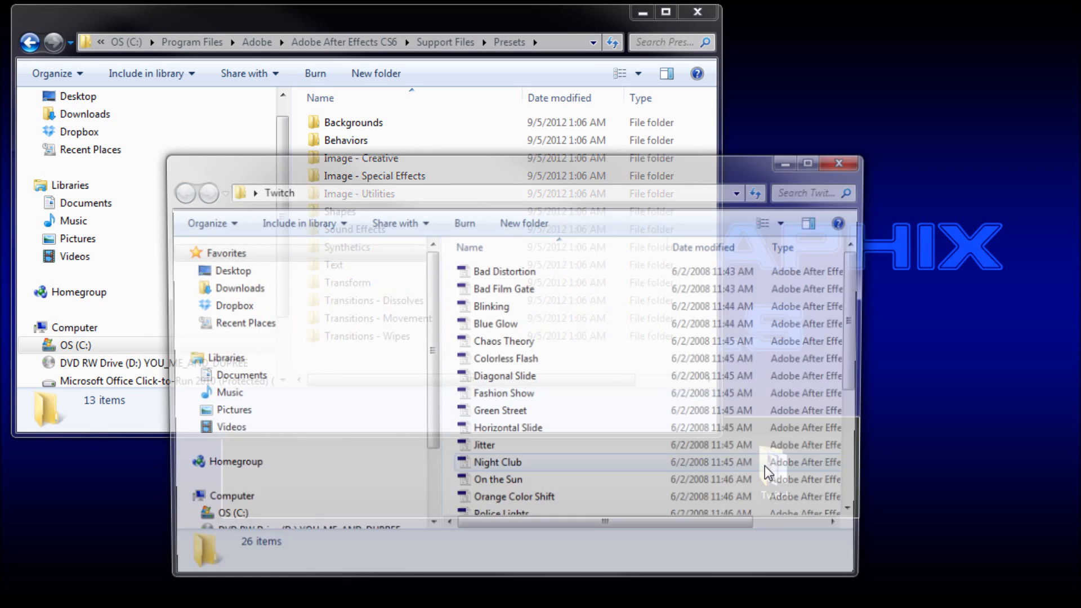
click(508, 307)
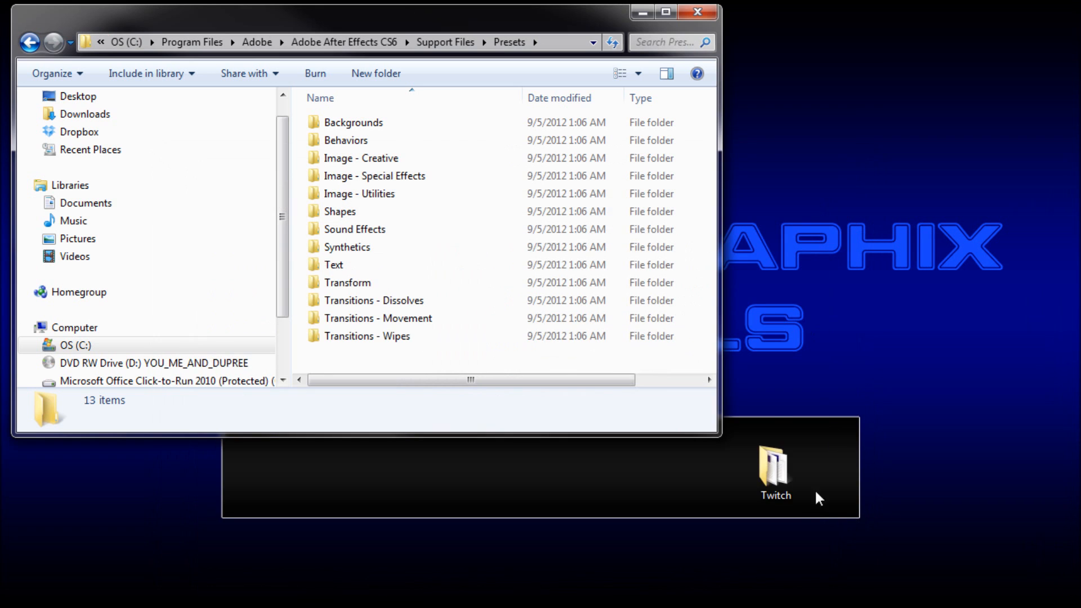
mouse_move(413, 354)
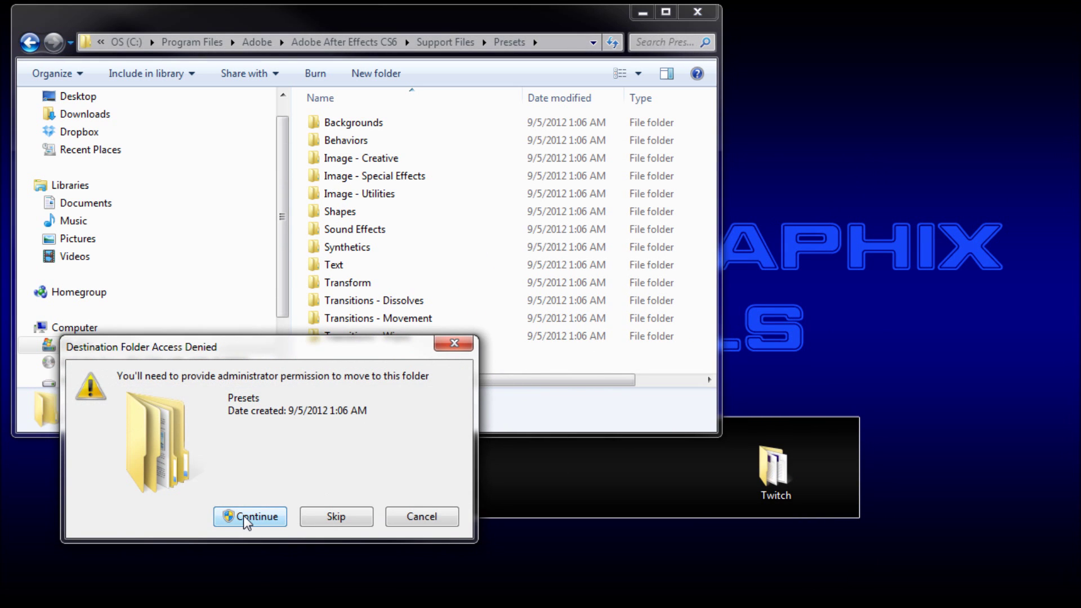
click(250, 517)
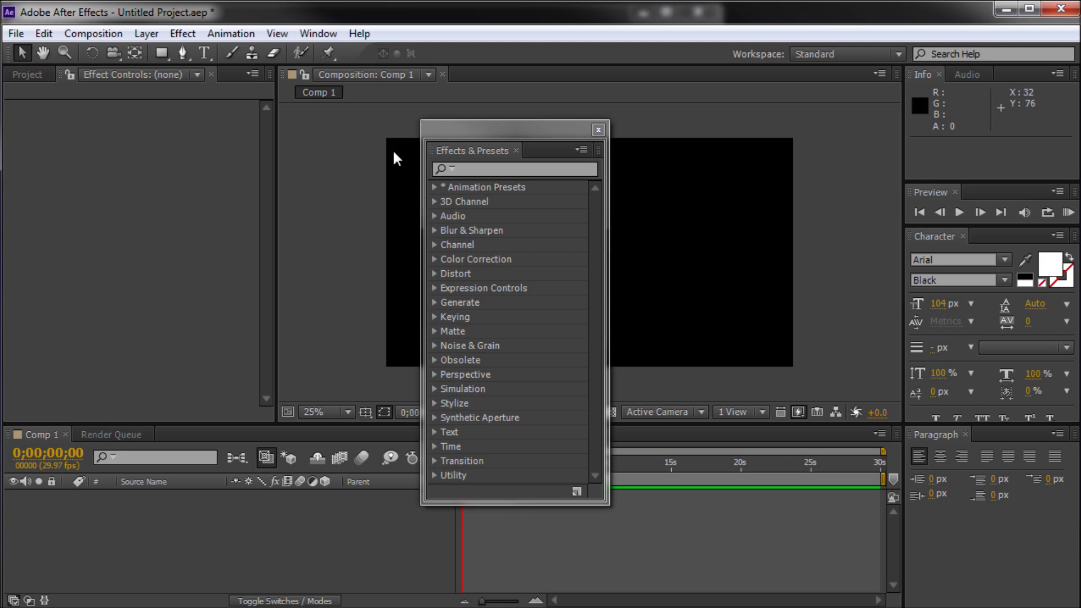
mouse_move(483, 131)
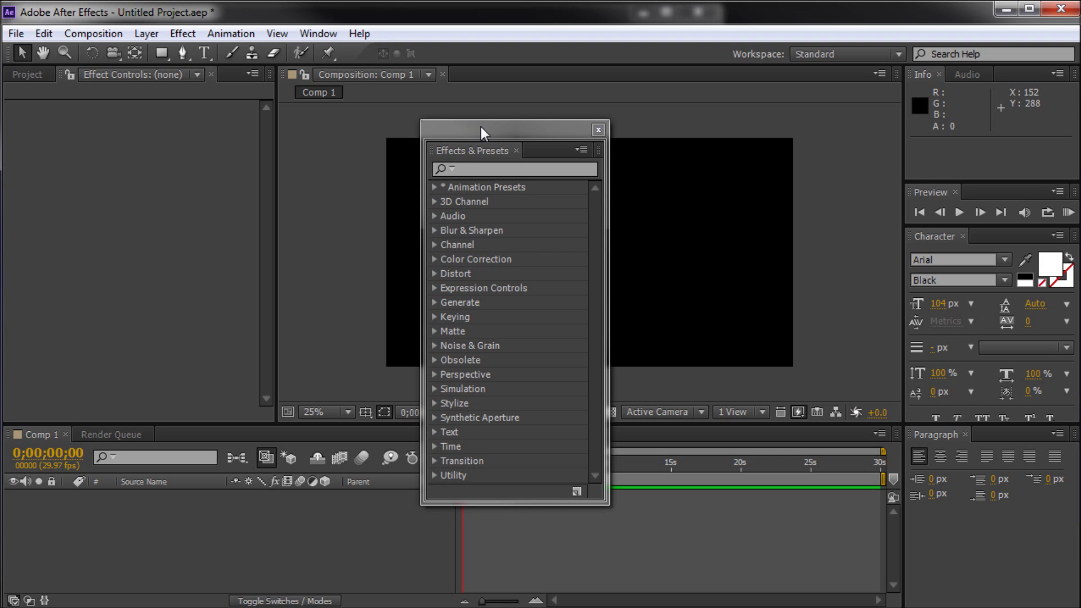
mouse_move(482, 158)
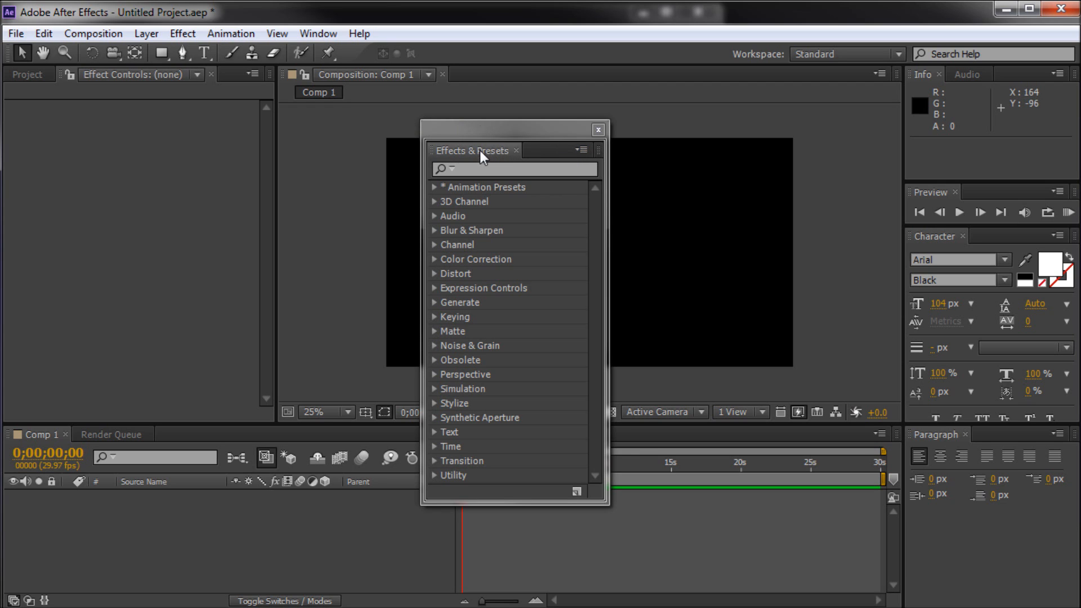
Step: Refresh the Effects & Presets list from its panel menu
click(577, 150)
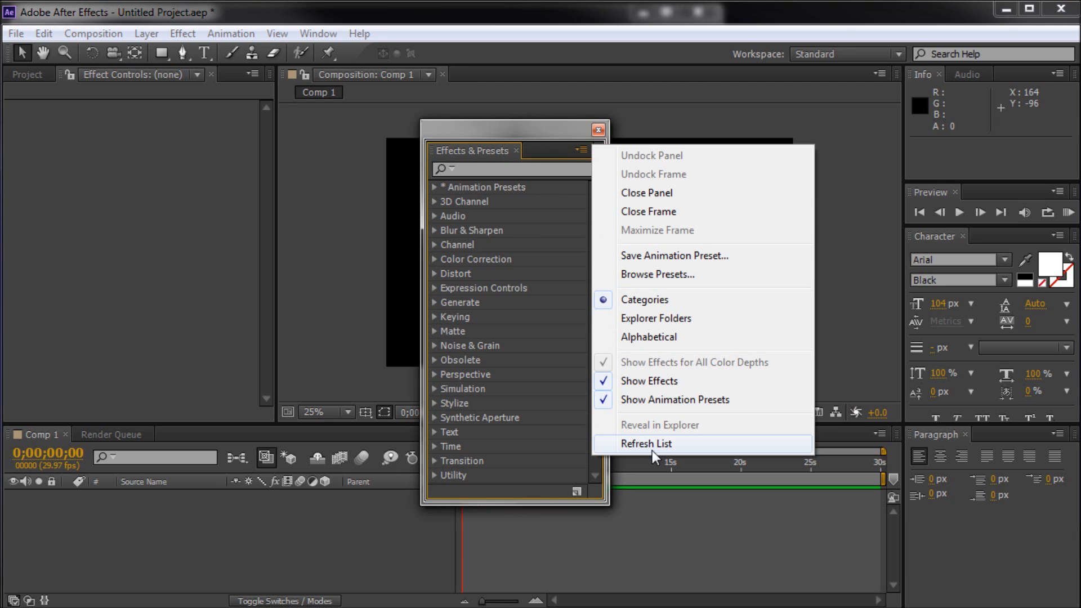
click(648, 444)
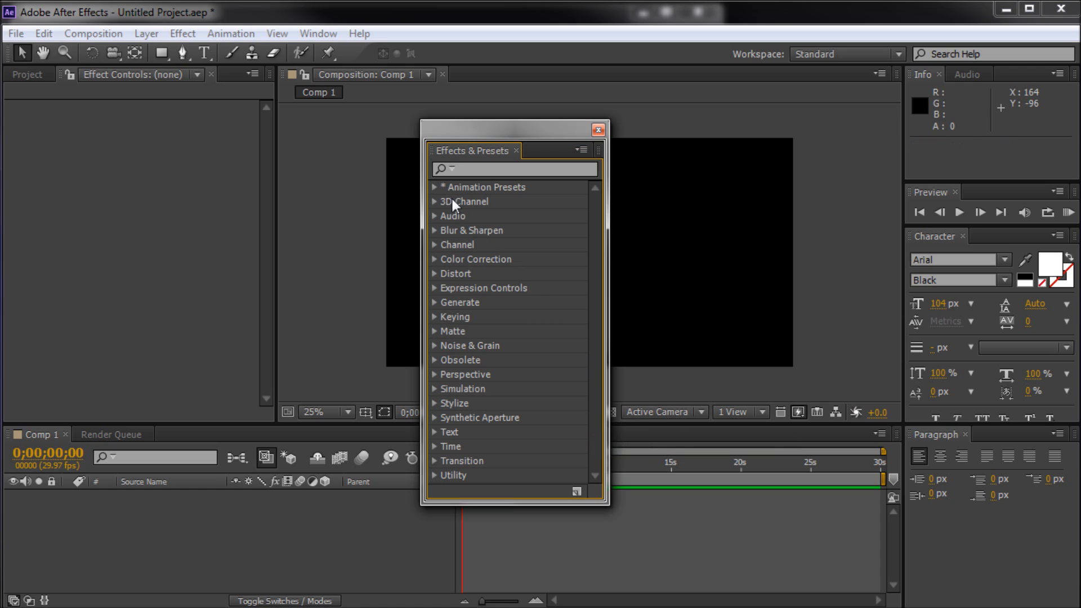
mouse_move(460, 191)
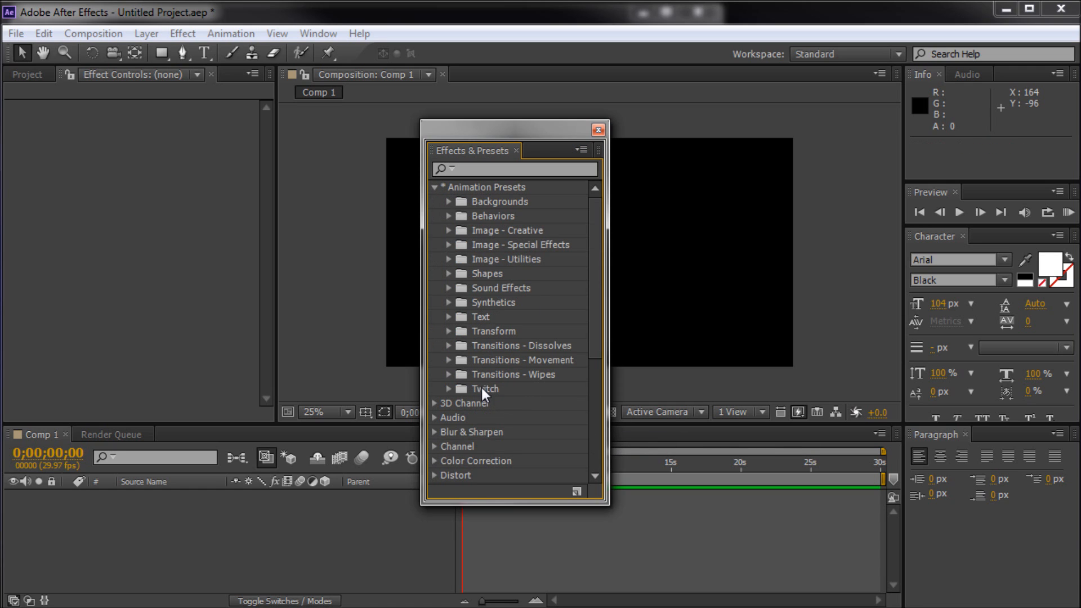
Step: Search Effects & Presets for 'twitch' to reveal the Snappy Twitch preset
click(481, 168)
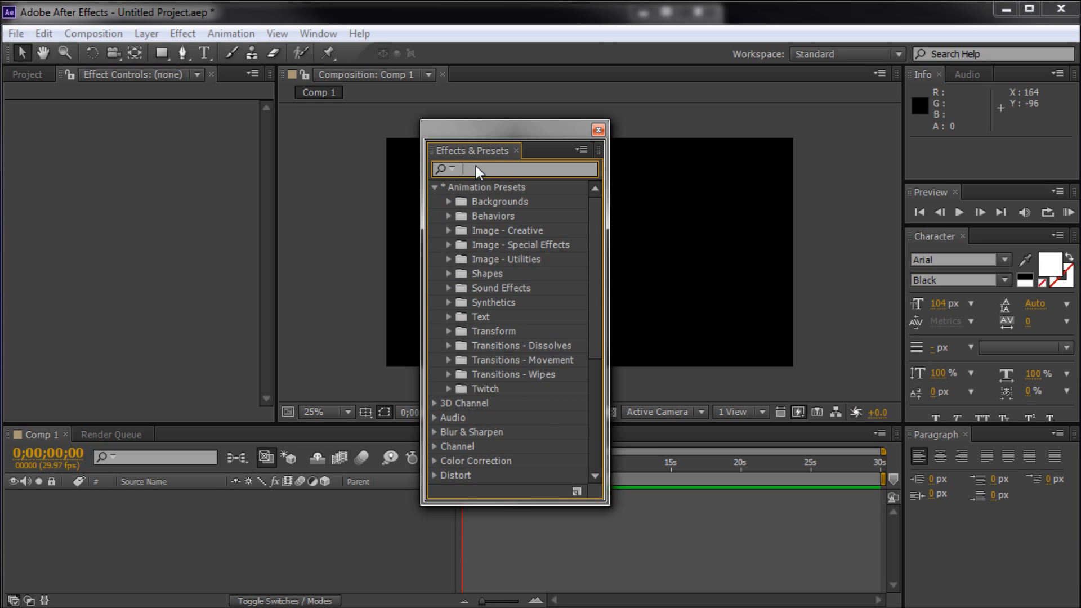
text(twitch)
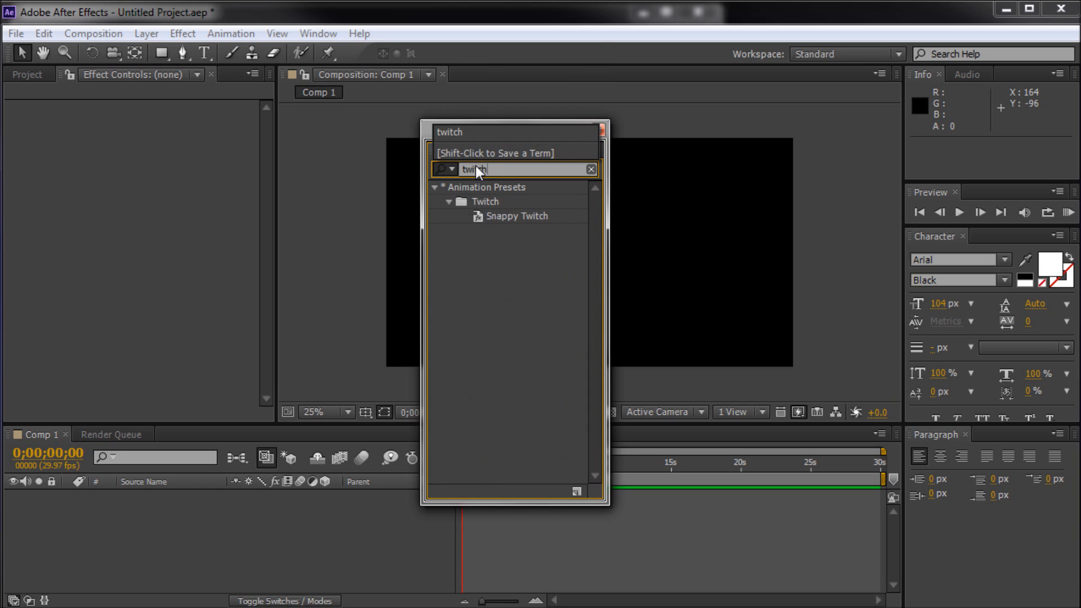